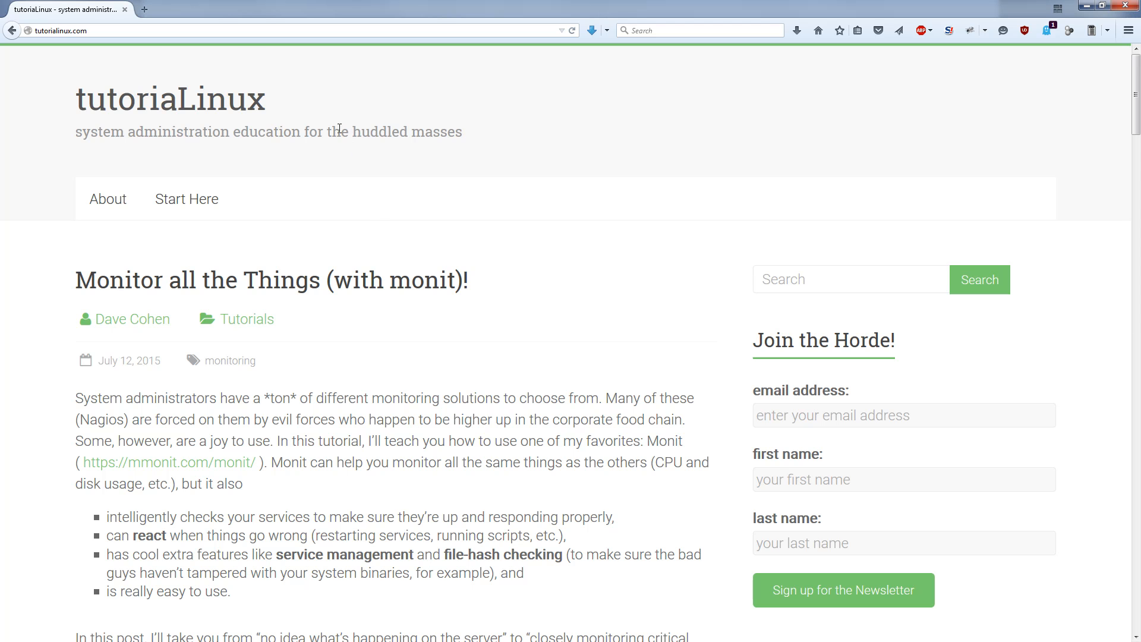
Step: Open the full 'Monitor all the Things (with monit)!' post via Read more
scroll("down", 3)
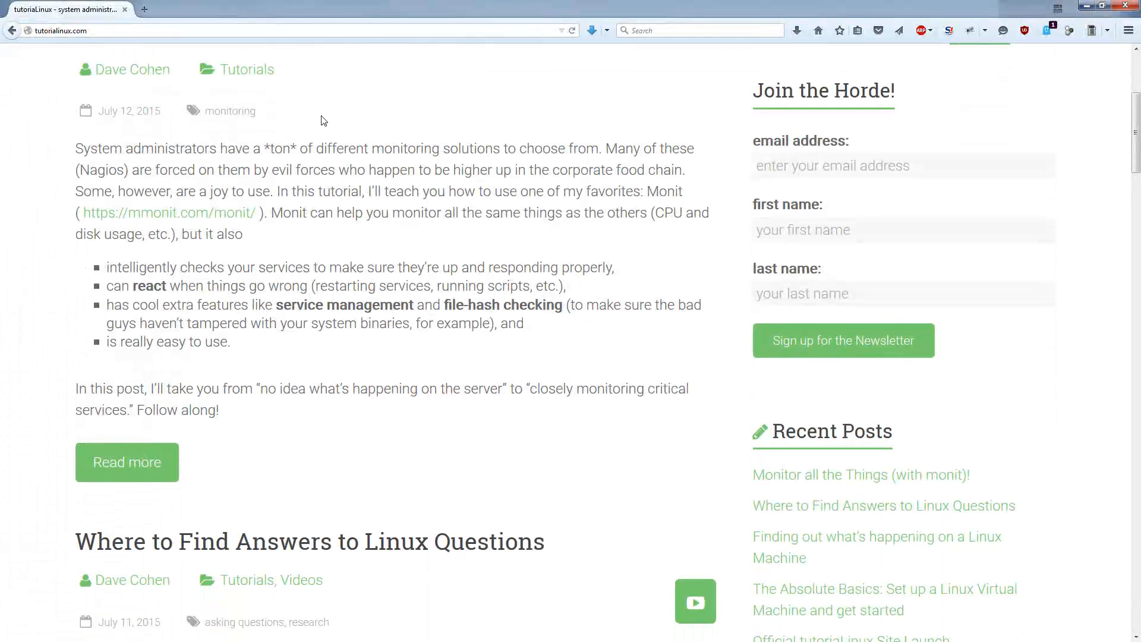
mouse_move(83, 133)
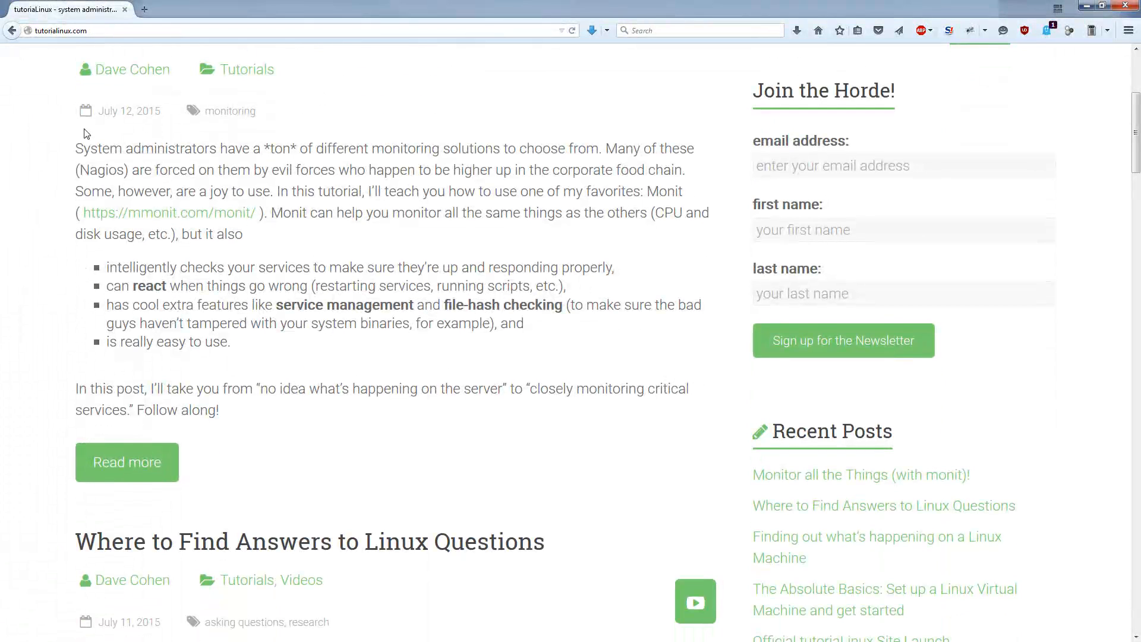
scroll("down", 3)
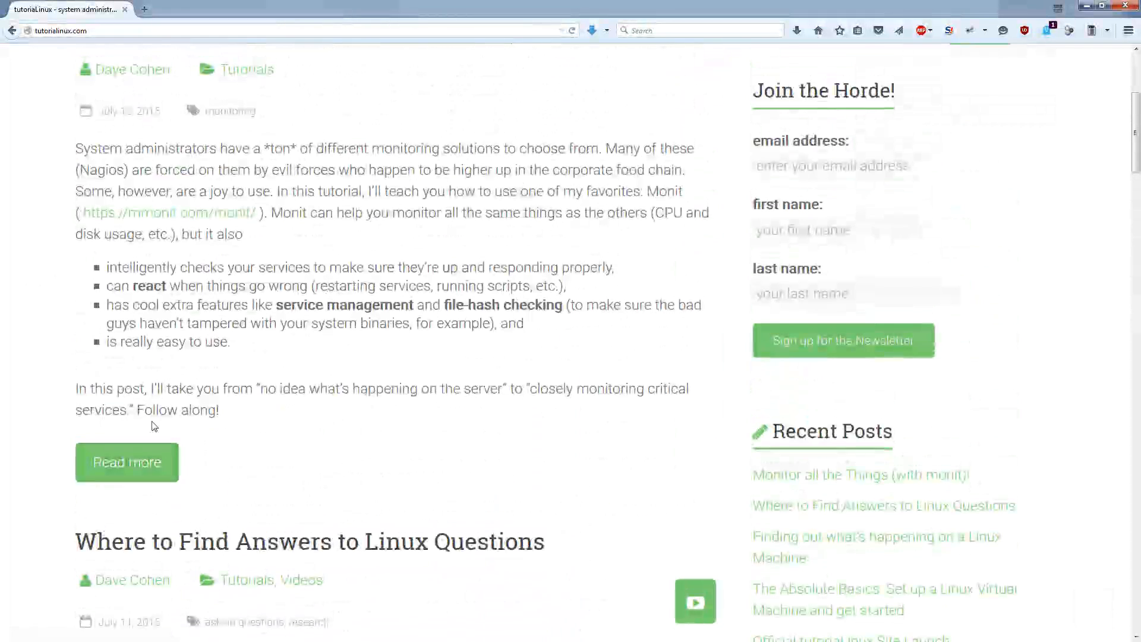
left_click(126, 461)
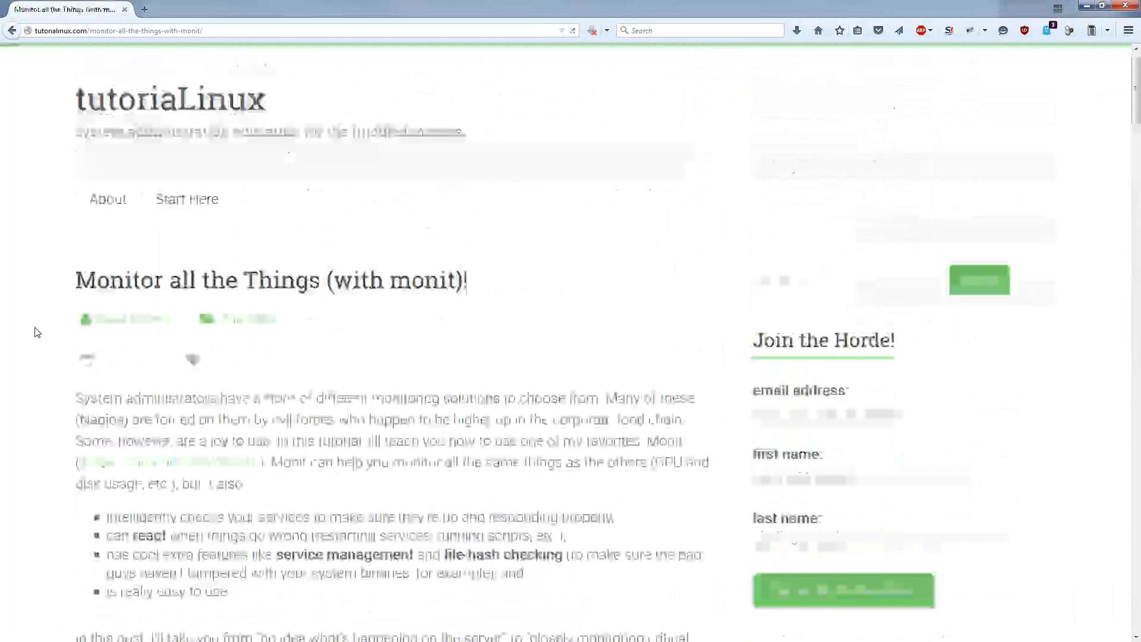
Step: Scroll through the article's monitrc file-location and syntax-check config snippets
scroll("down", 3)
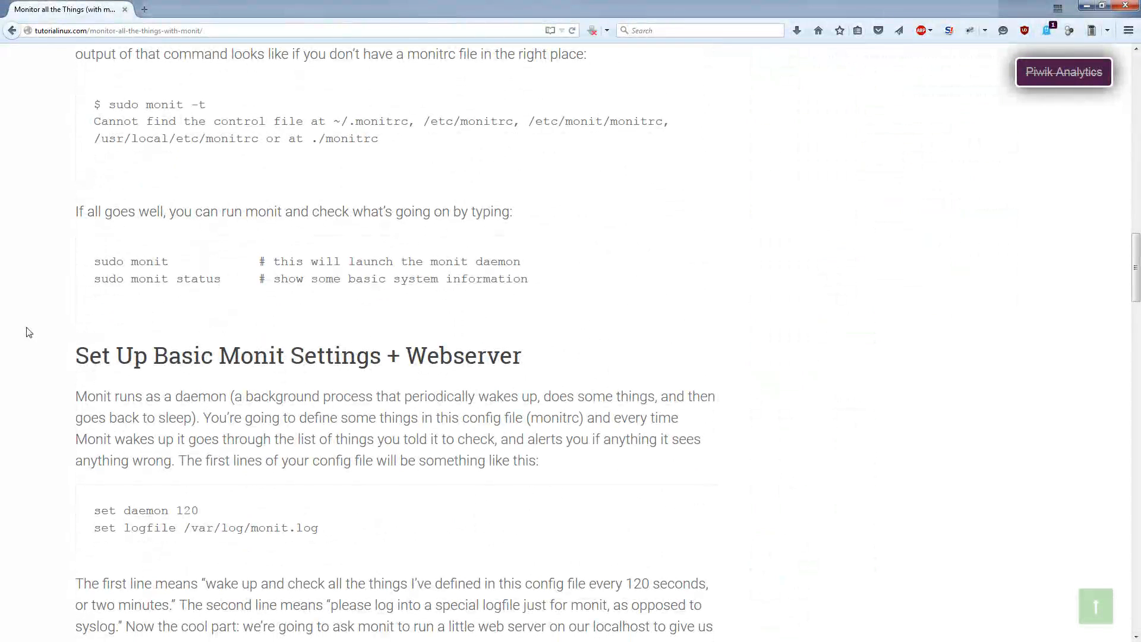
scroll("down", 3)
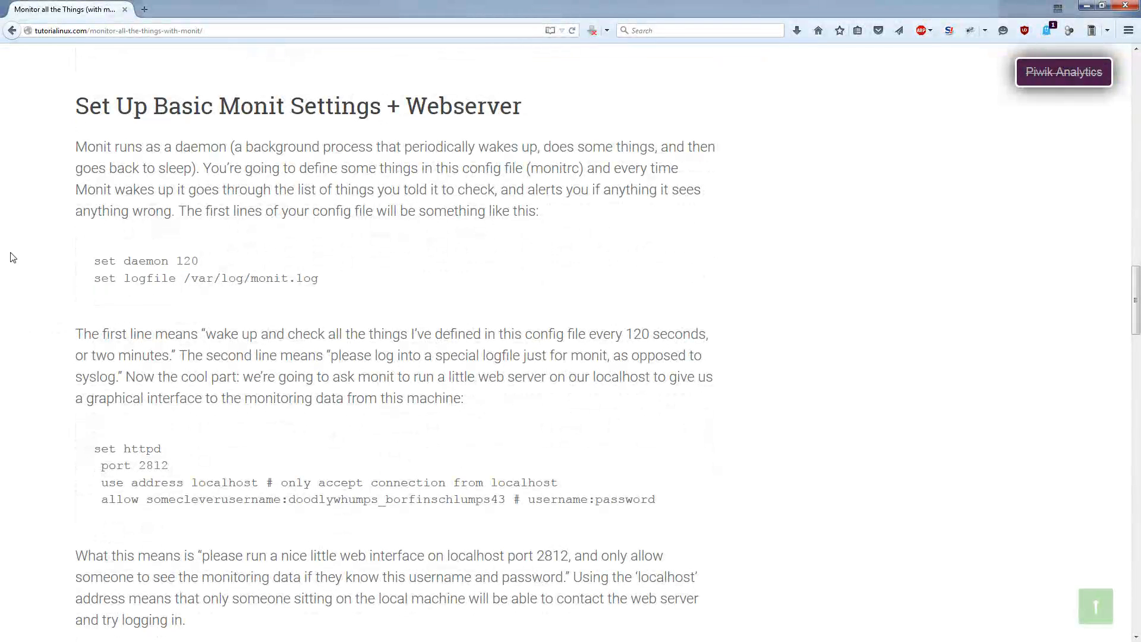
scroll("down", 3)
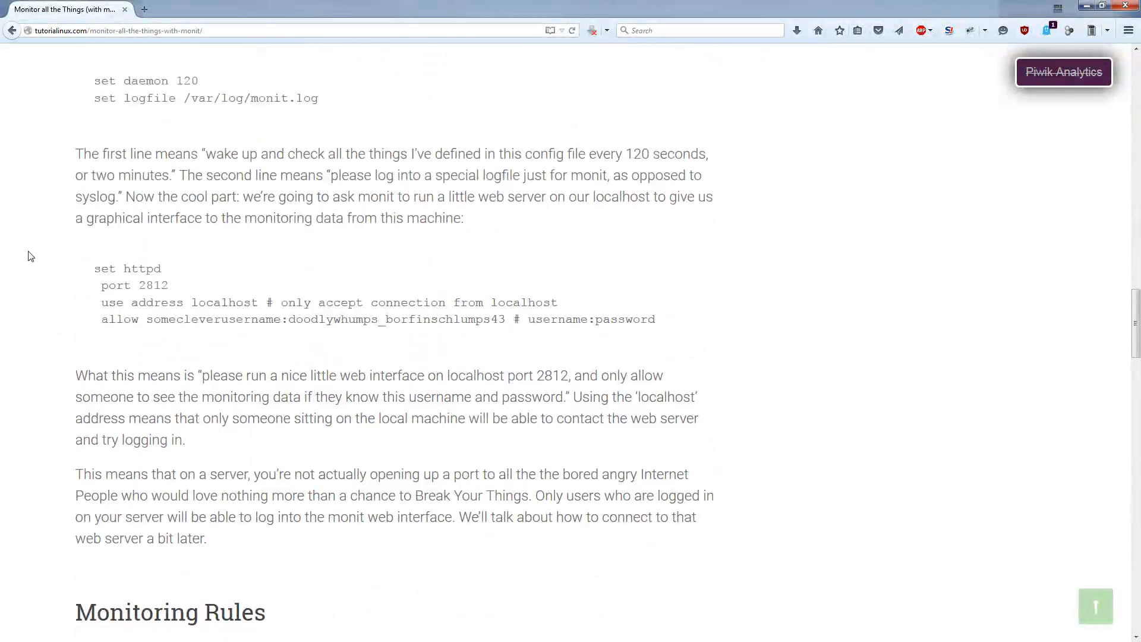
scroll("up", 3)
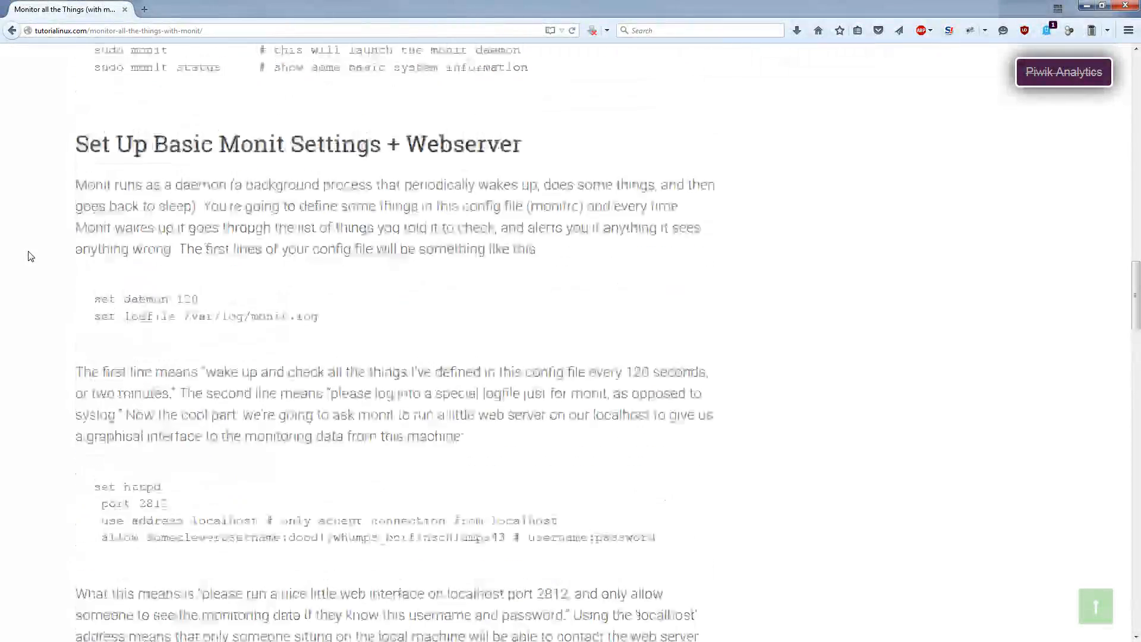
scroll("down", 3)
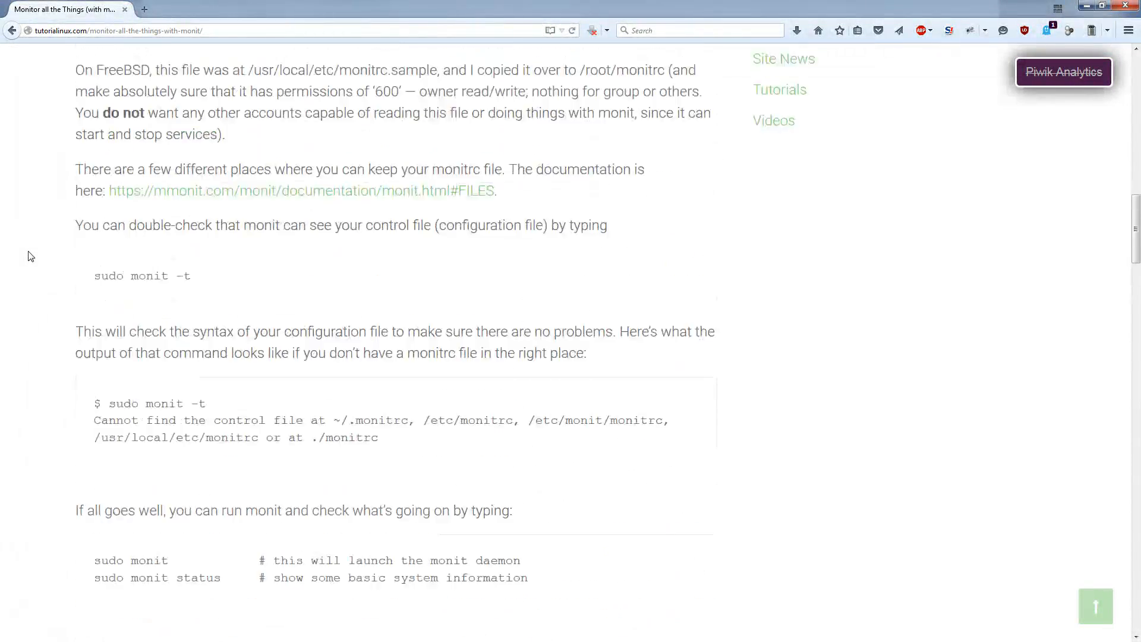